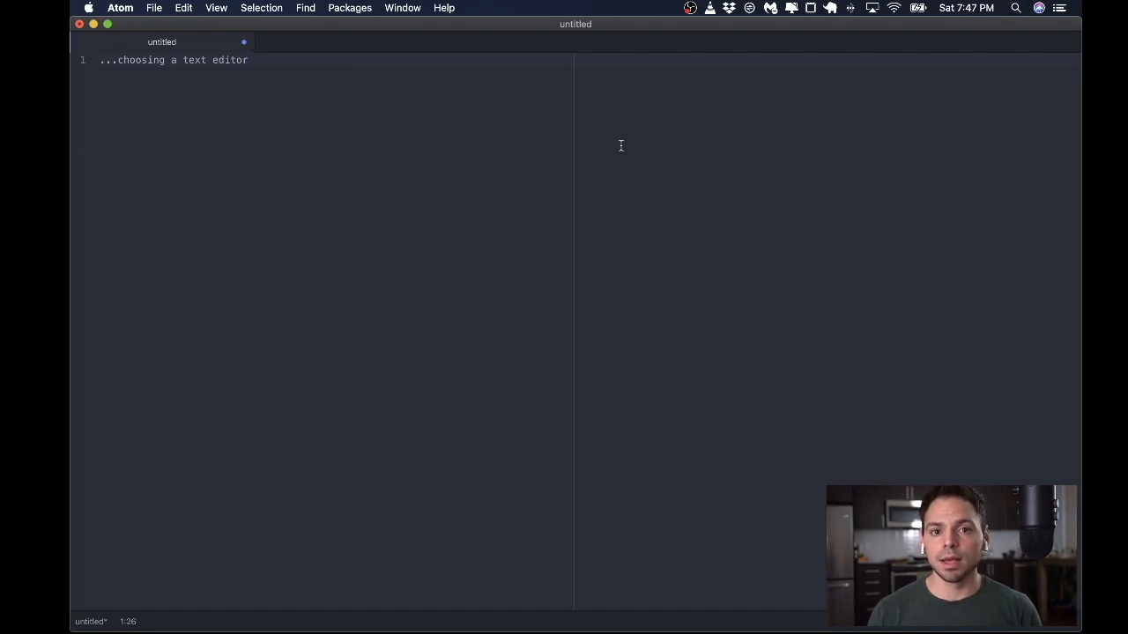
left_click(249, 60)
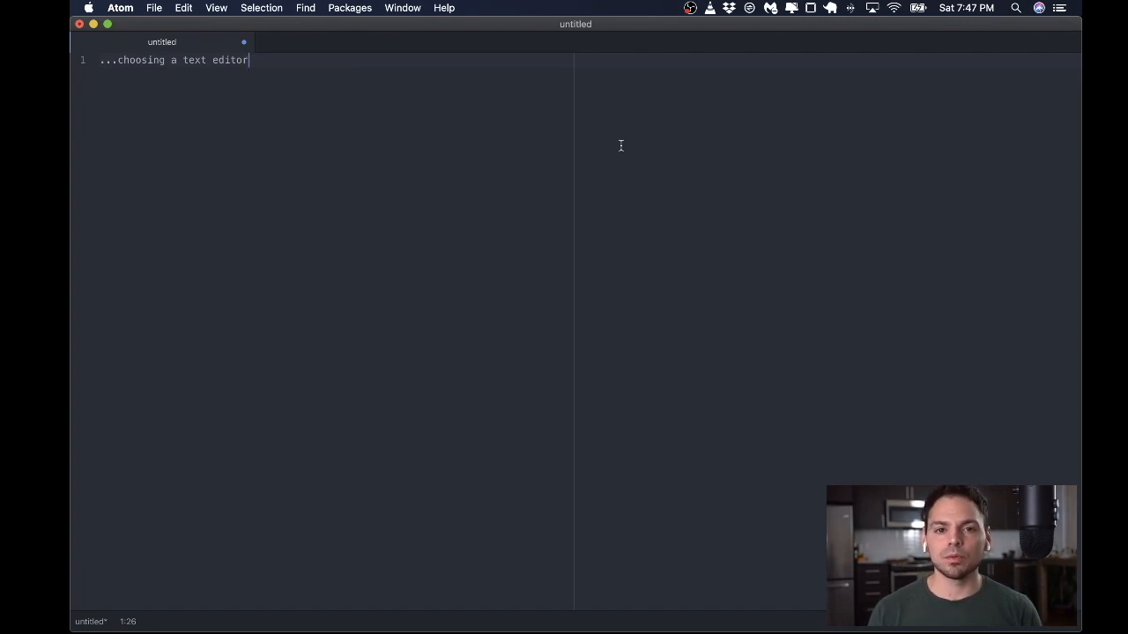